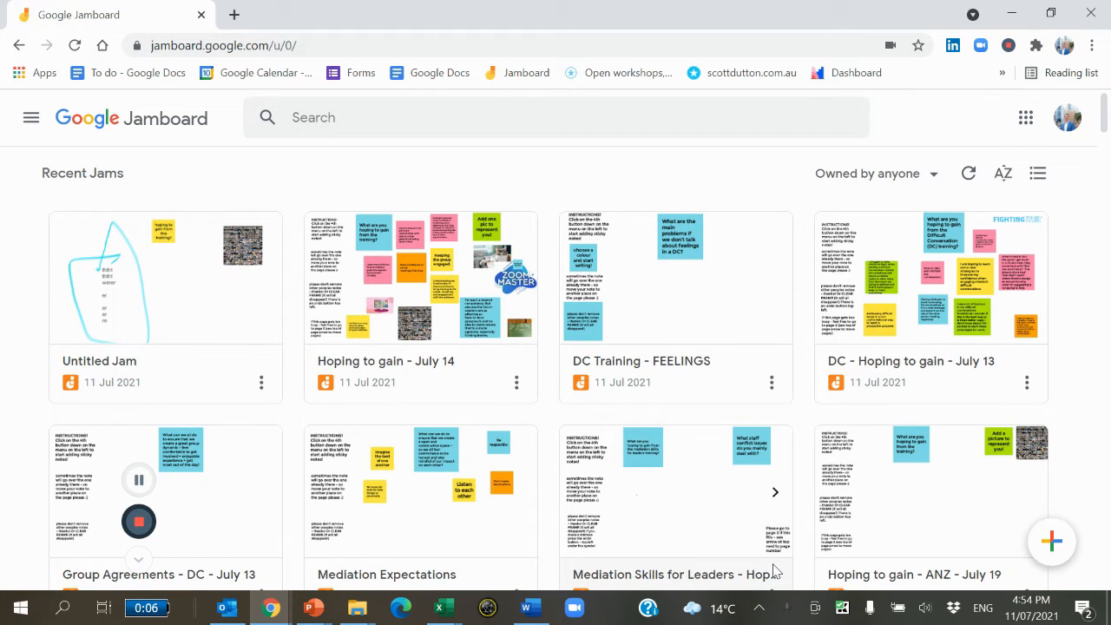
pyautogui.moveTo(743, 397)
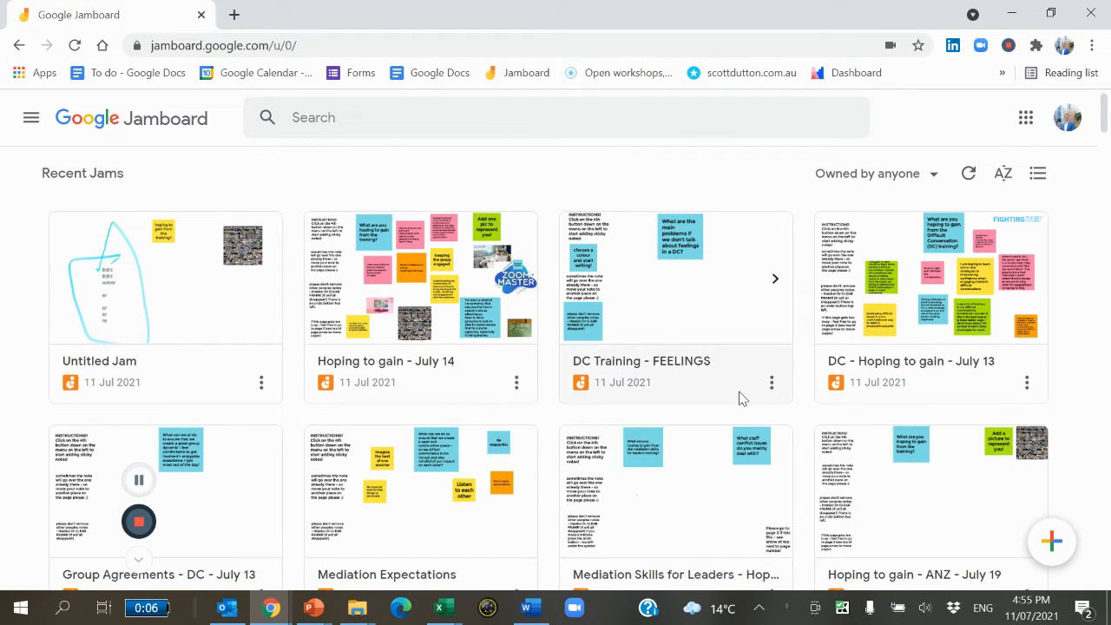
pyautogui.moveTo(698, 292)
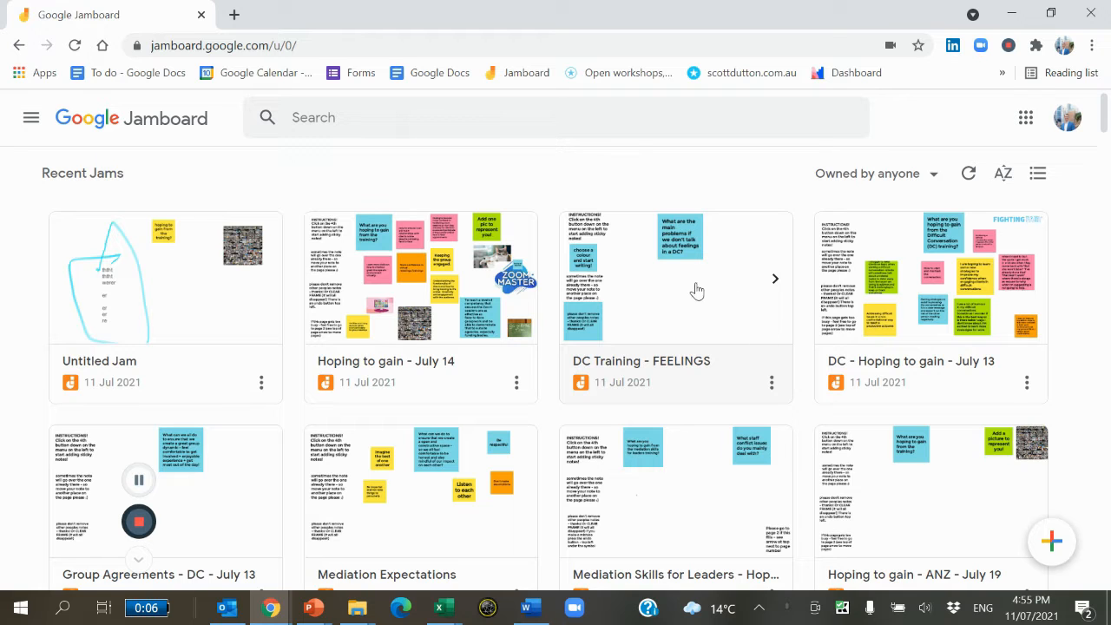
# Create a new blank jam from the Jamboard home screen
pyautogui.scroll(-3)
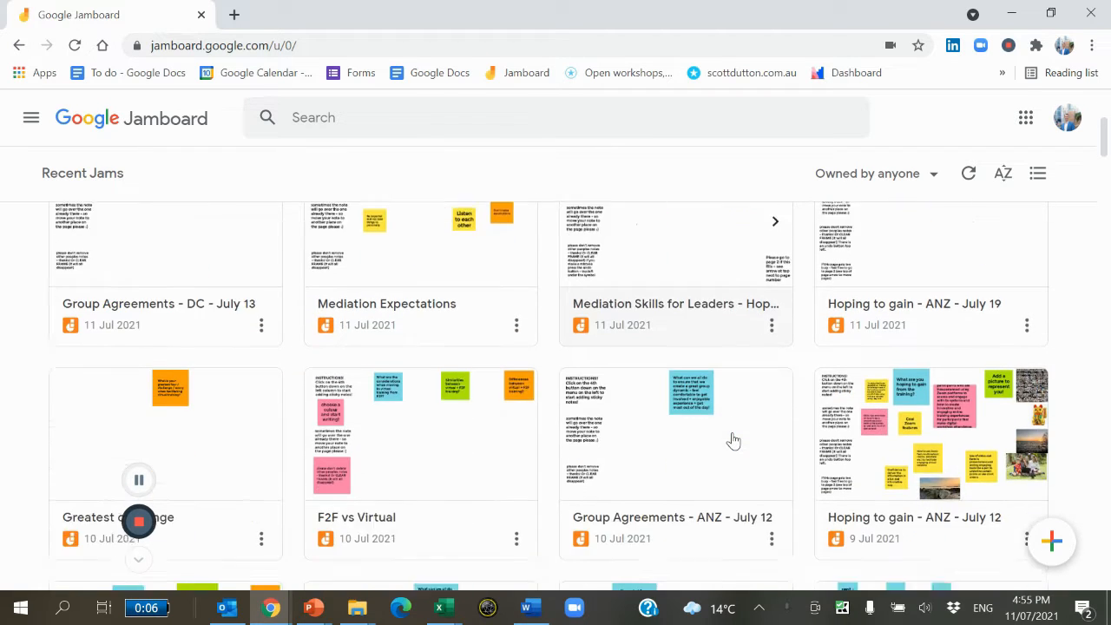
pyautogui.scroll(-3)
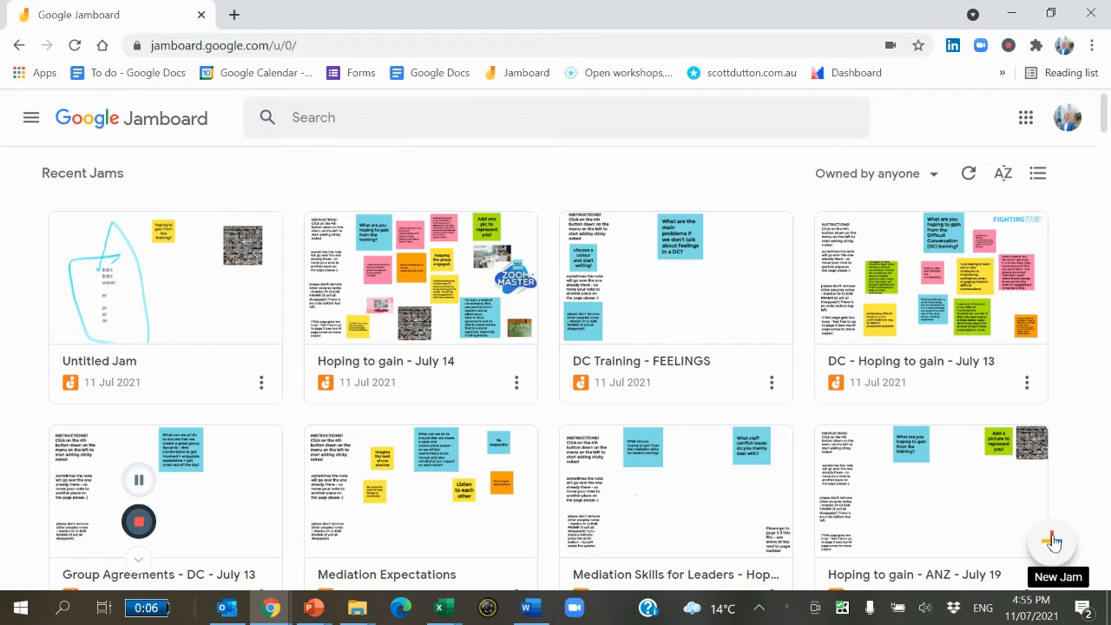
pyautogui.click(1052, 542)
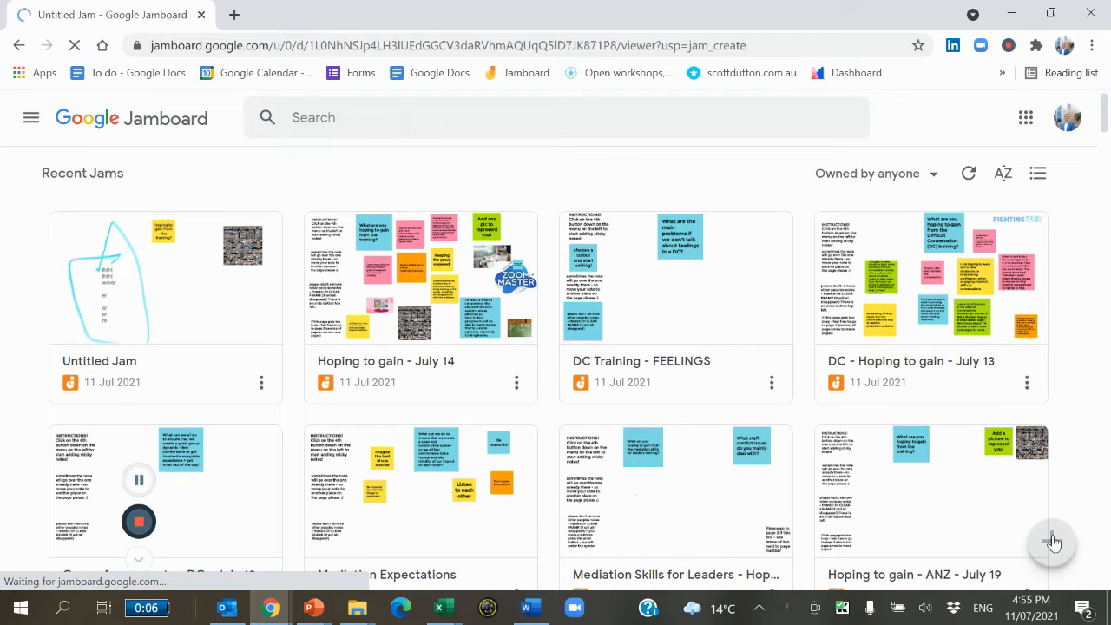
pyautogui.click(165, 278)
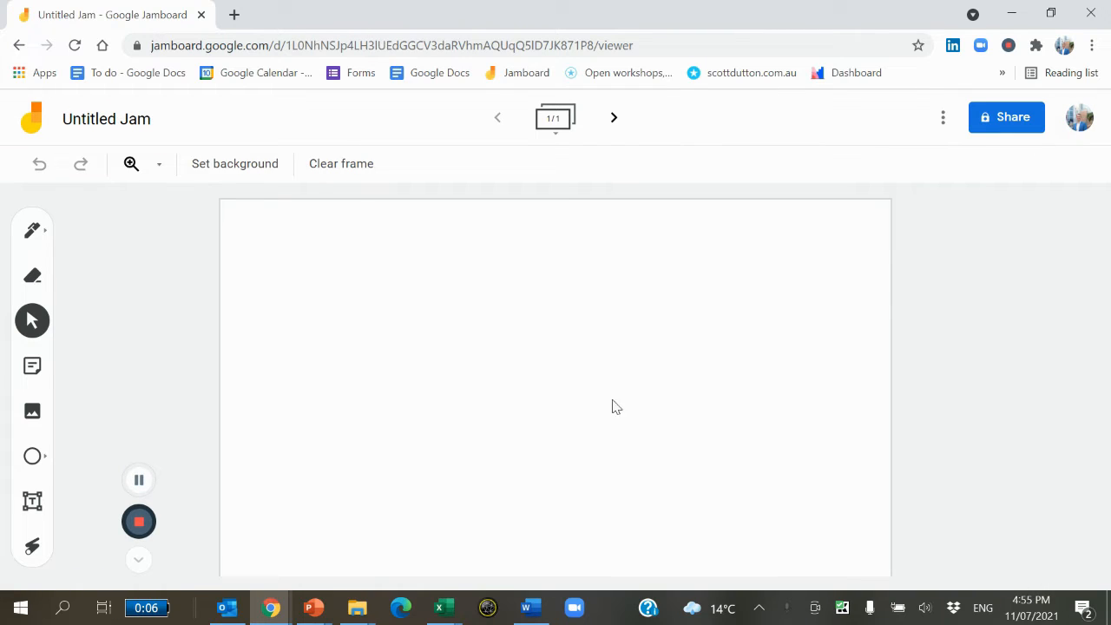
pyautogui.moveTo(101, 122)
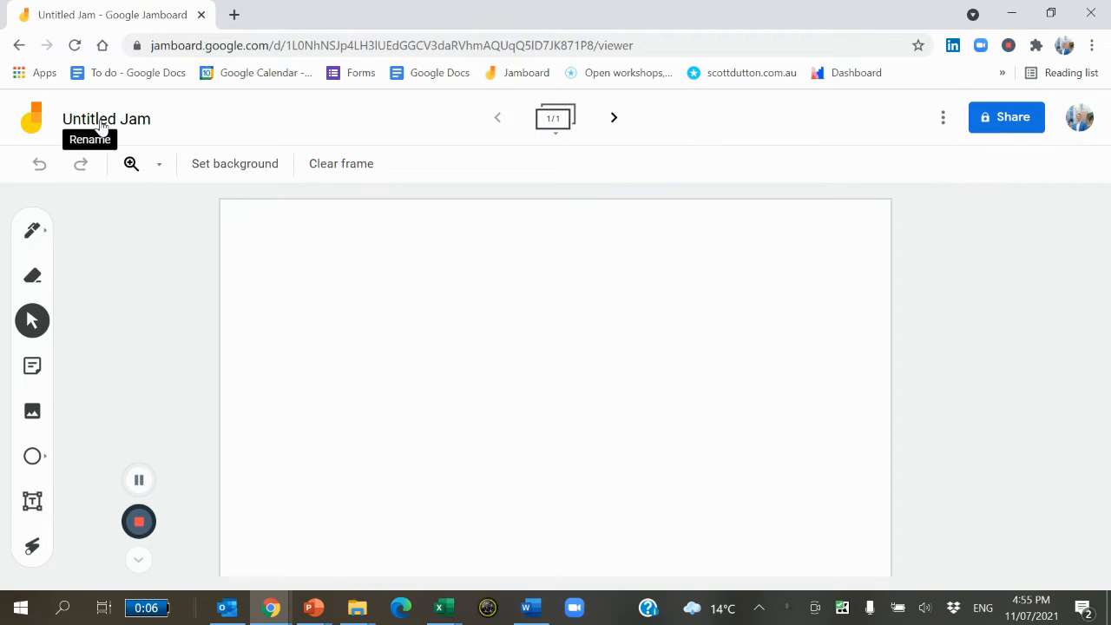
# Rename the untitled jam to TEST
pyautogui.click(106, 118)
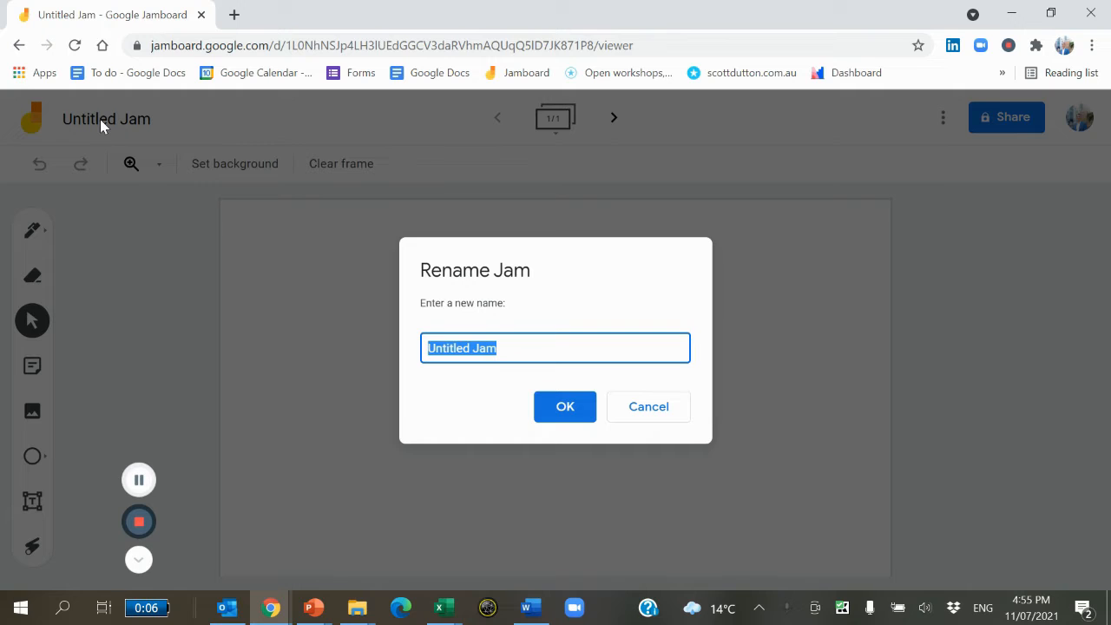
pyautogui.write('TEST')
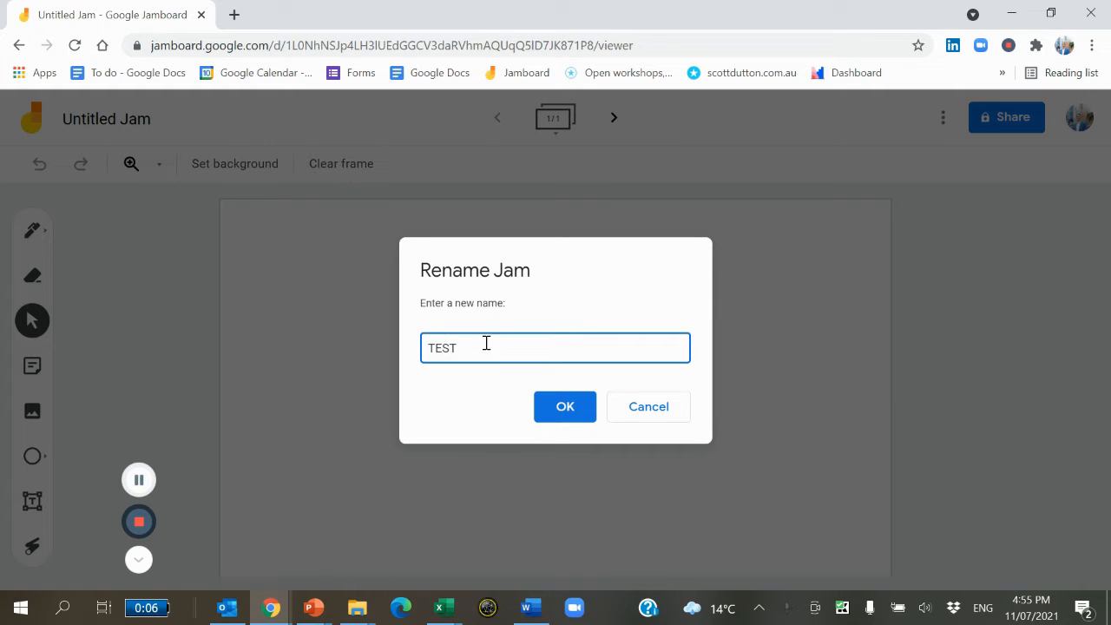
pyautogui.click(564, 406)
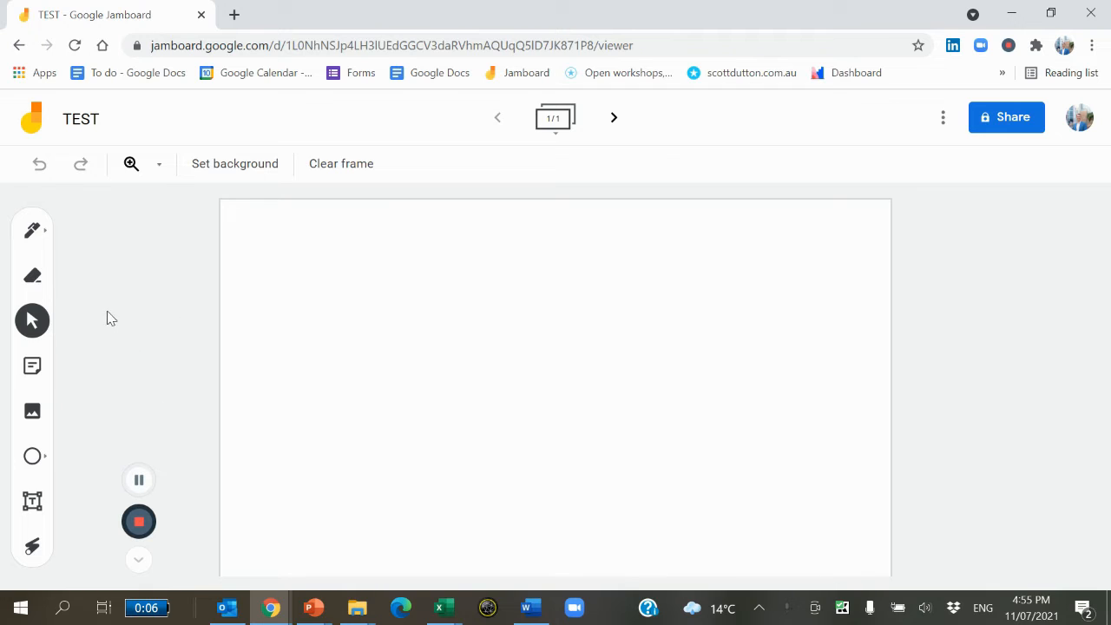
pyautogui.moveTo(61, 261)
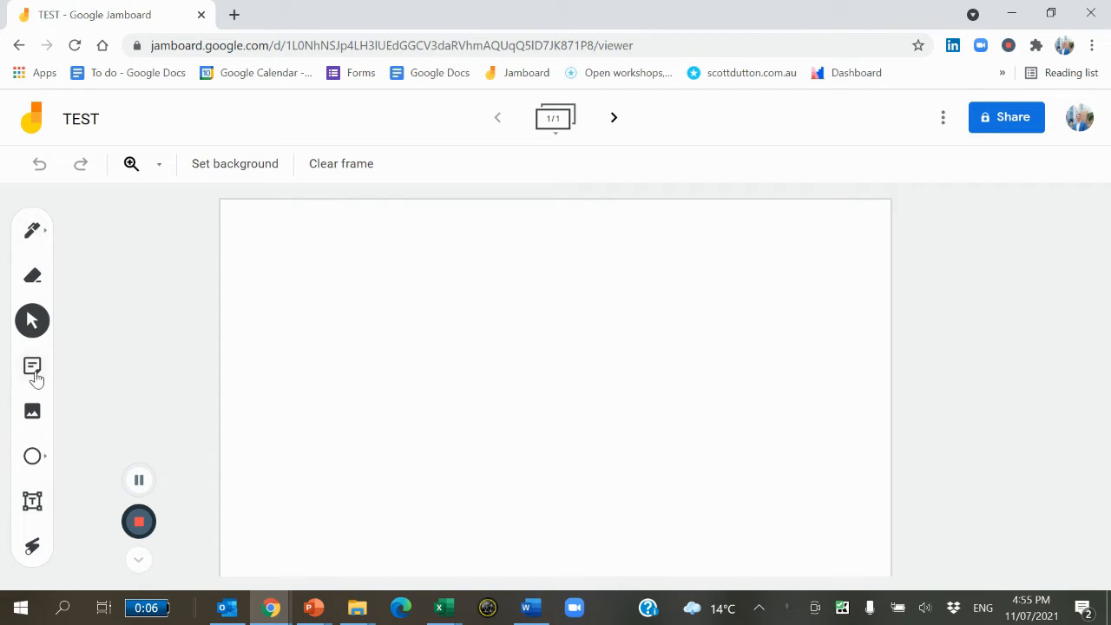
# Add a blue sticky note reading 'hoping to gain?' and move it to the frame's top centre
pyautogui.click(31, 365)
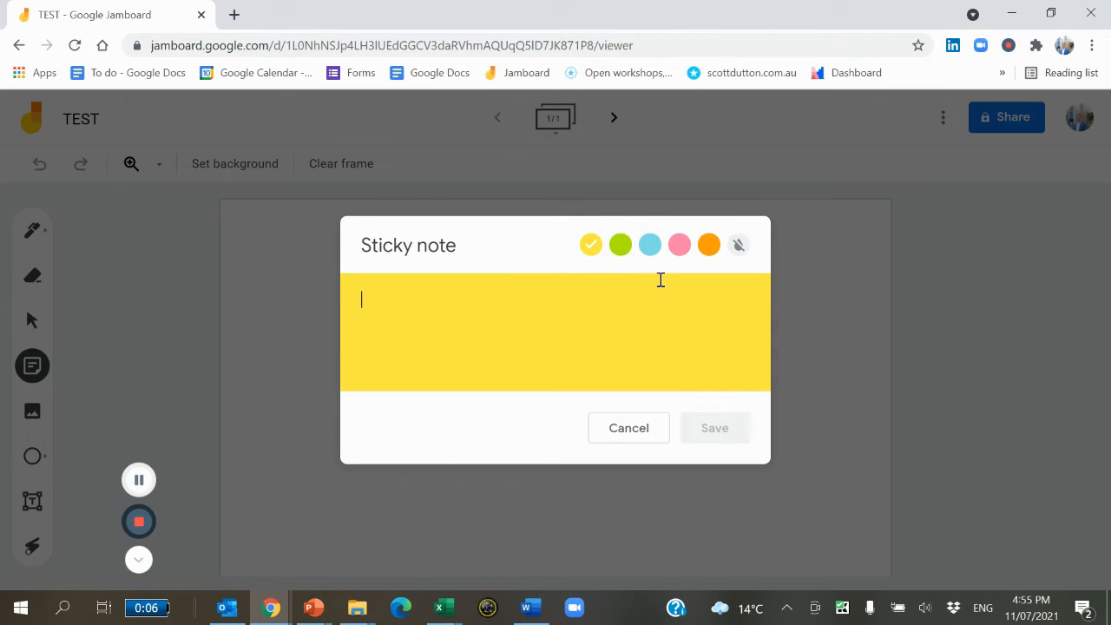
pyautogui.write('hoping to g')
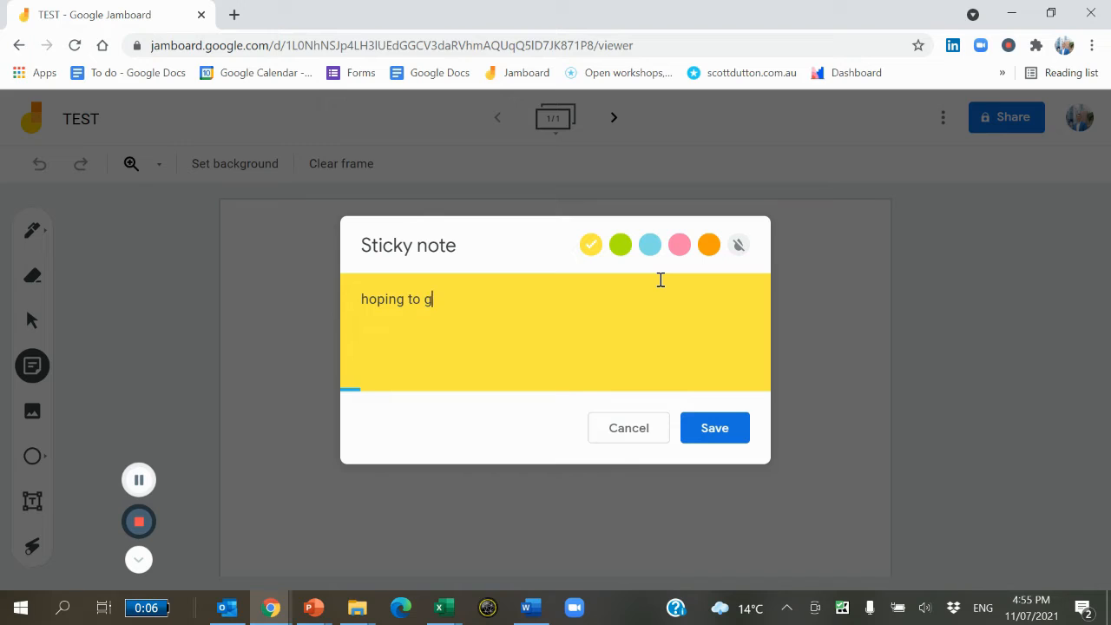
pyautogui.write('ain?')
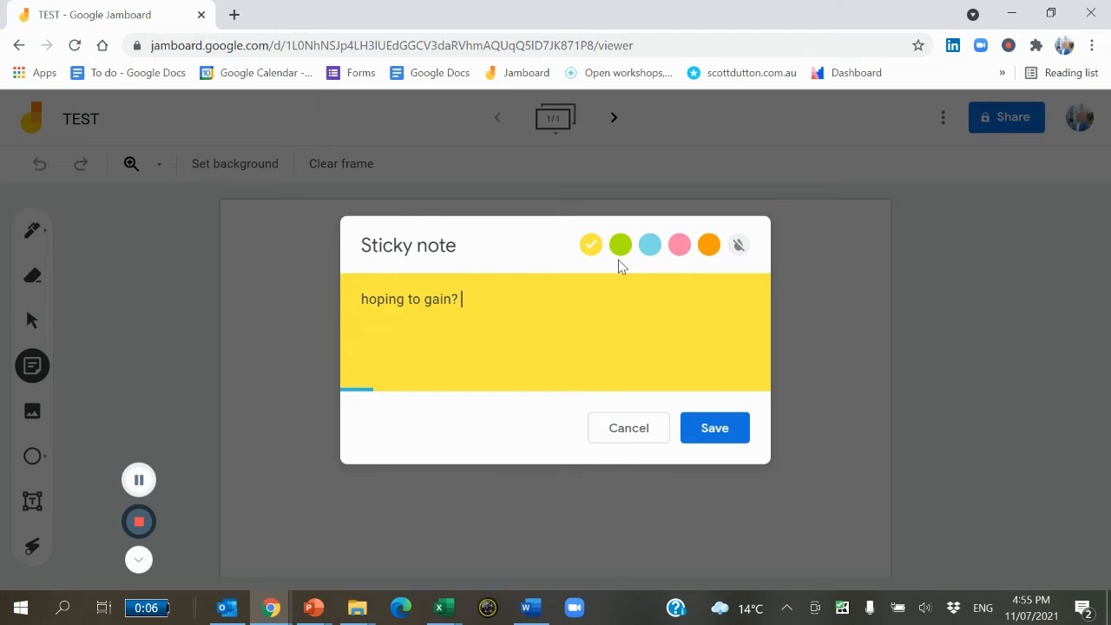
pyautogui.click(649, 243)
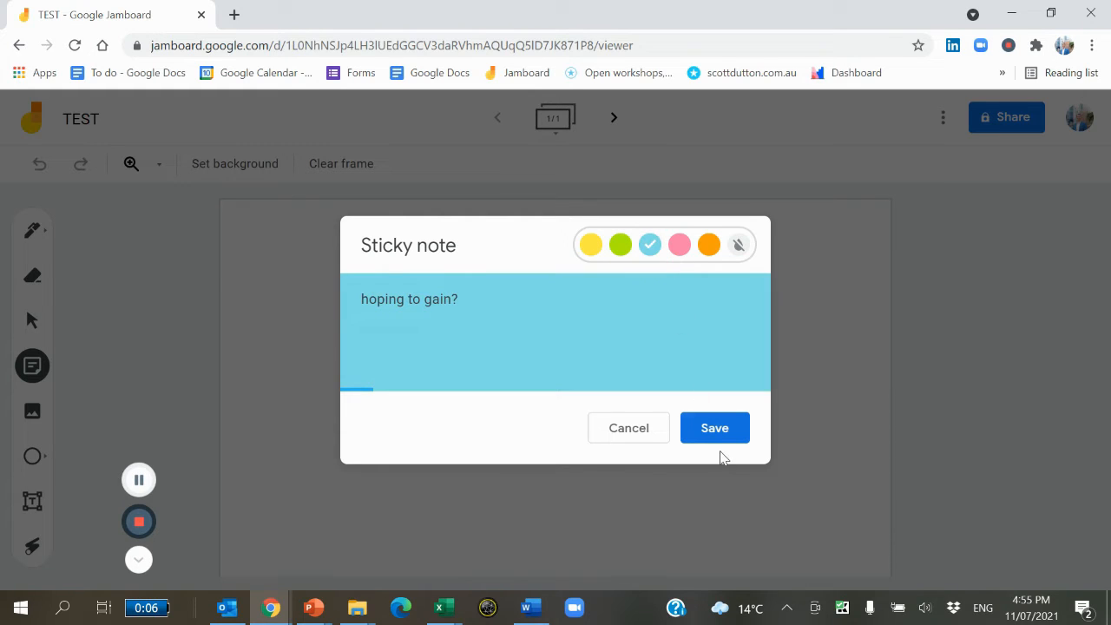
pyautogui.click(714, 427)
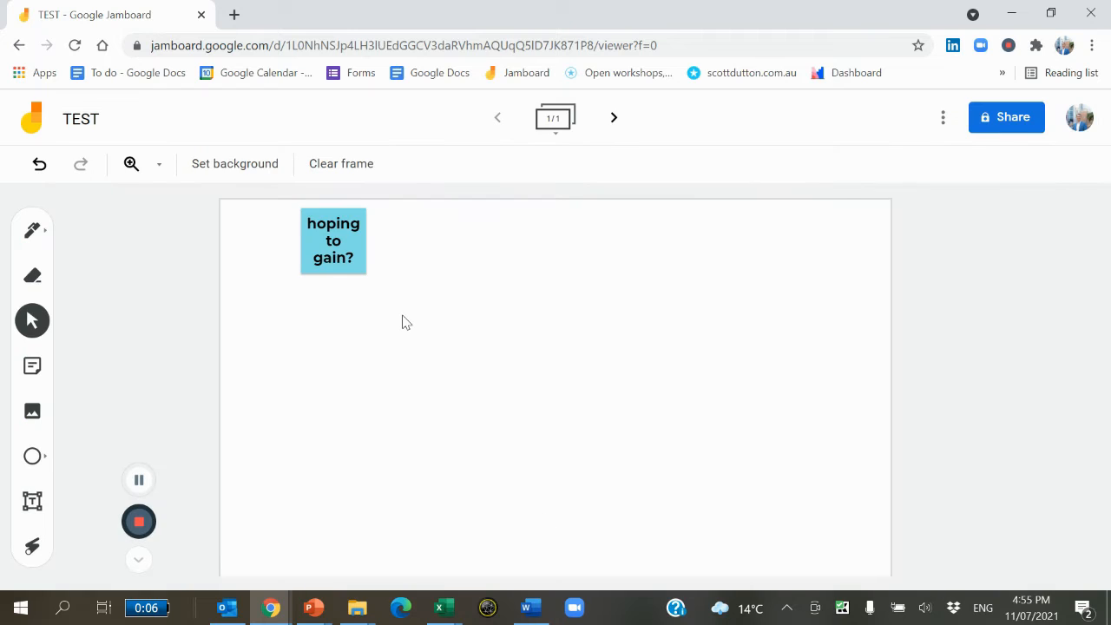
pyautogui.moveTo(334, 240); pyautogui.dragTo(528, 234)
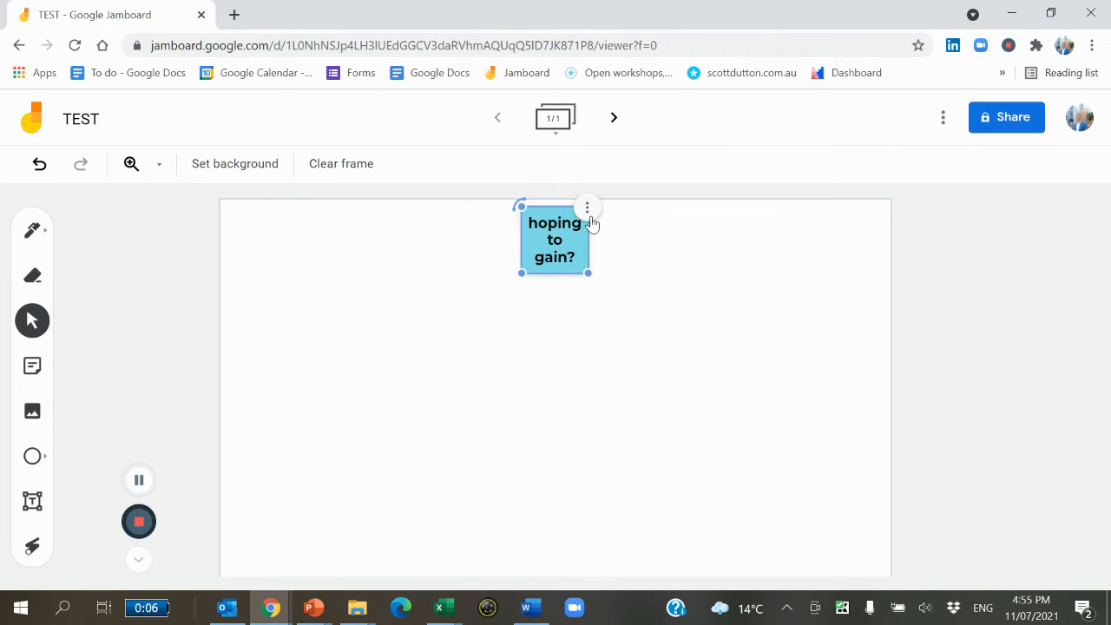
# Edit the note to pink with the text 'Hoping to gain?' and save it
pyautogui.click(587, 209)
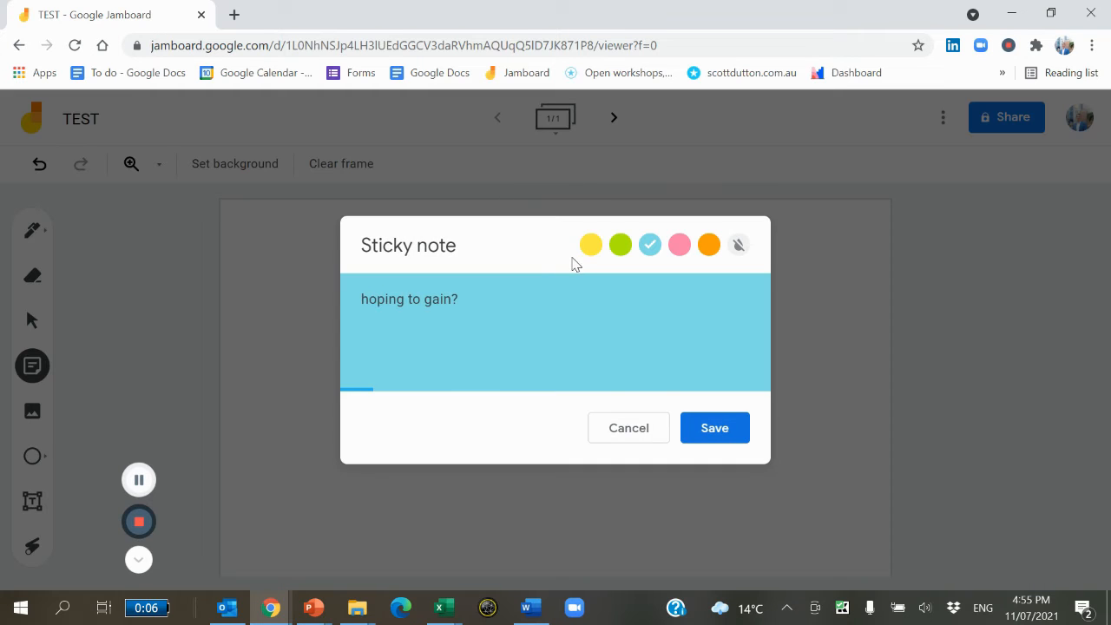
pyautogui.click(679, 243)
pyautogui.write('H')
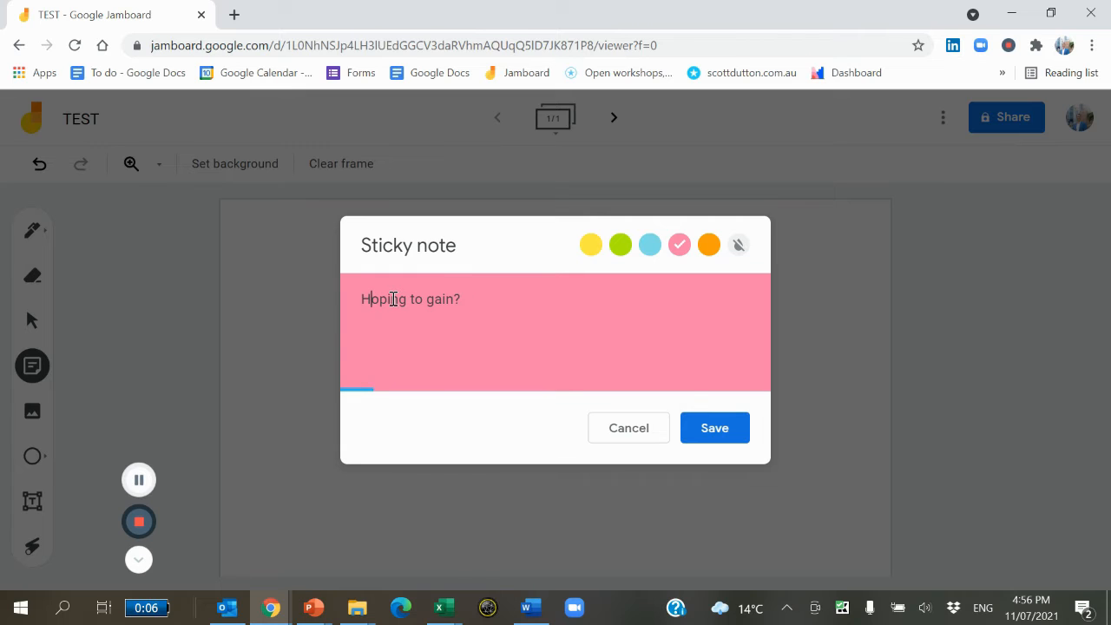
pyautogui.click(715, 427)
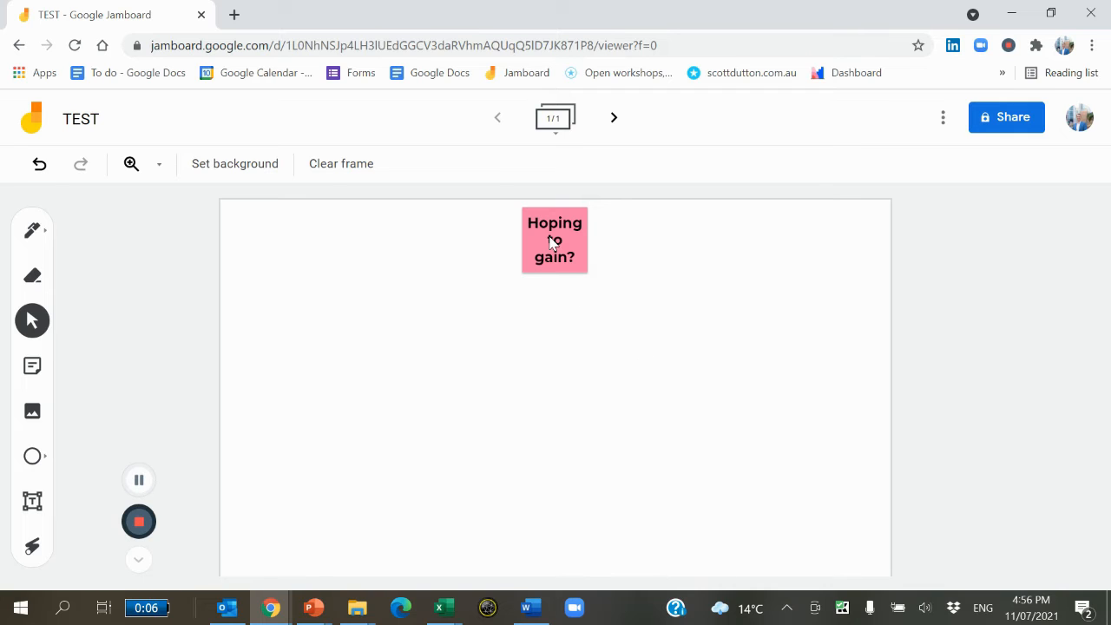
pyautogui.doubleClick(556, 239)
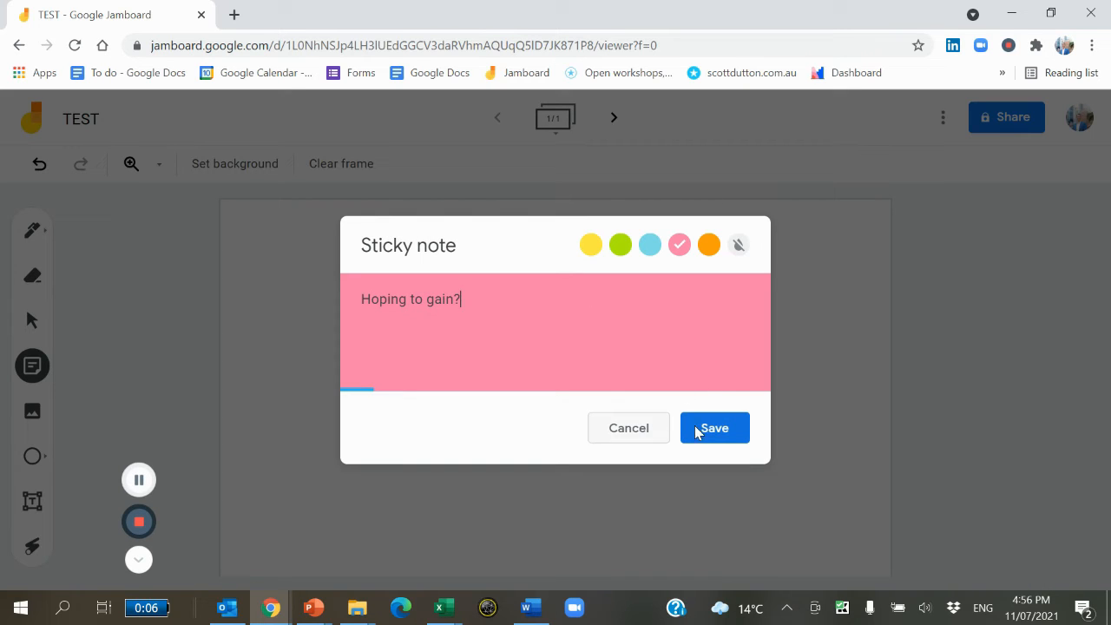
pyautogui.click(713, 427)
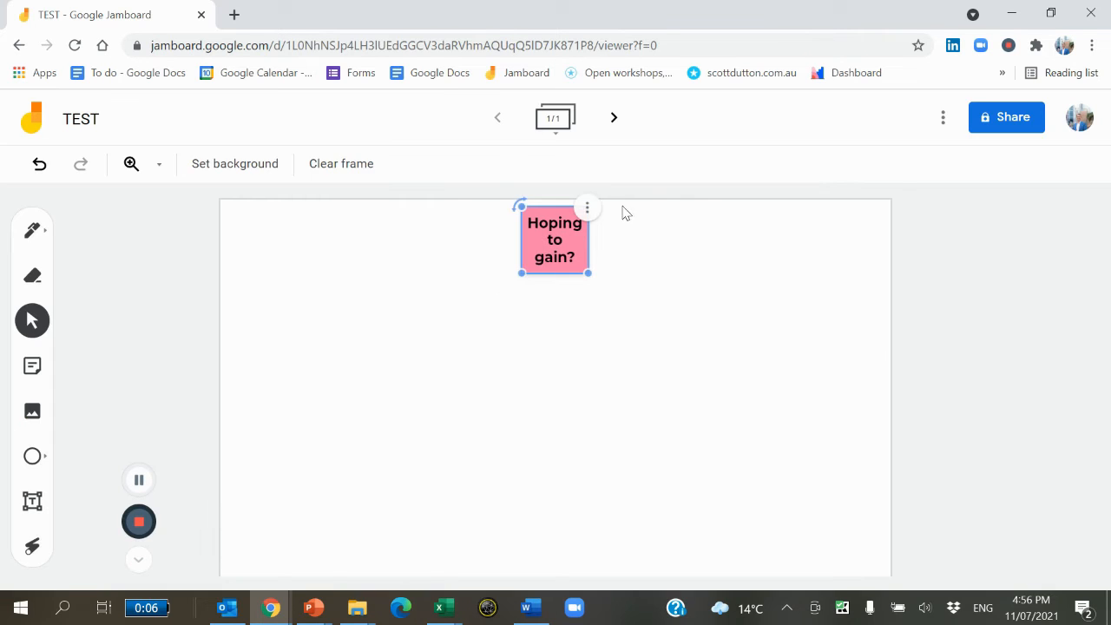
# Add a second frame so the counter reads 1/2, leaving the pink note unchanged
pyautogui.click(587, 209)
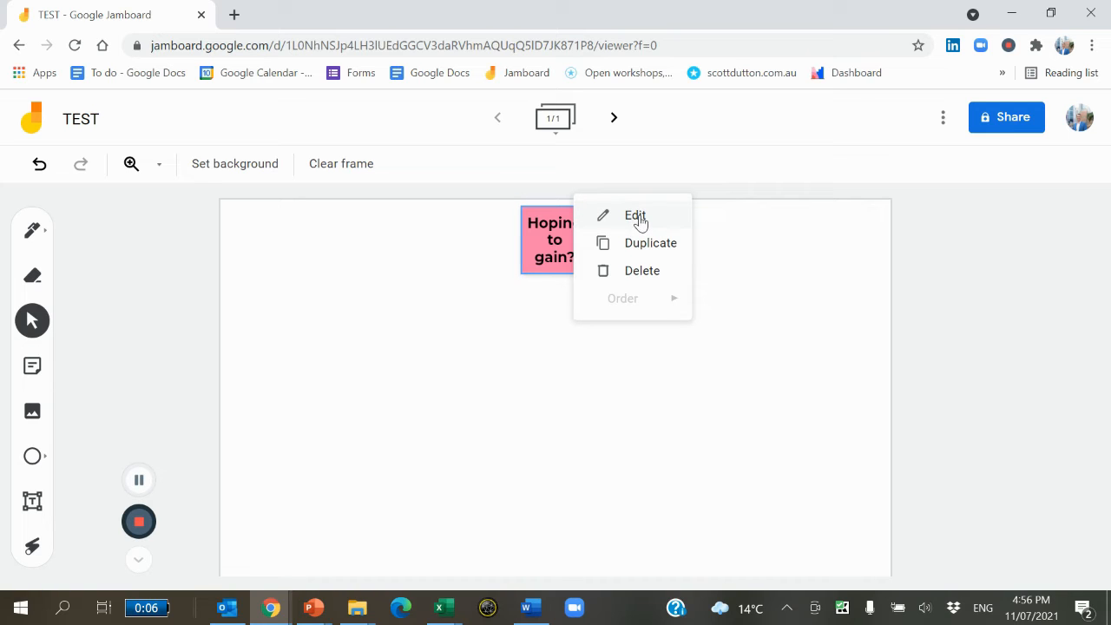
pyautogui.moveTo(642, 239)
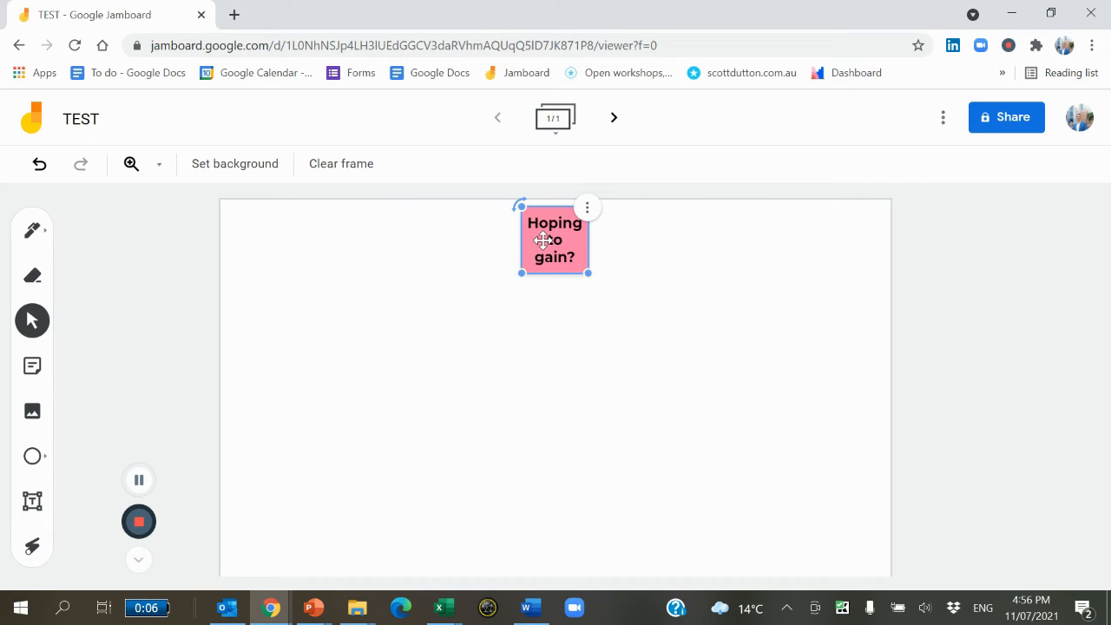
pyautogui.click(615, 118)
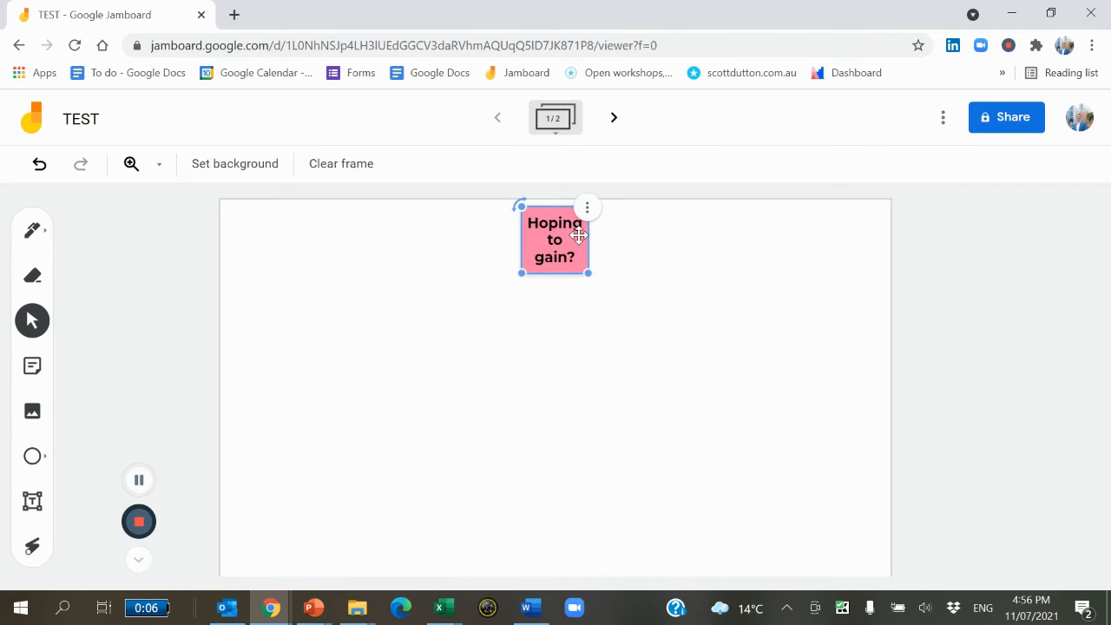
pyautogui.click(587, 209)
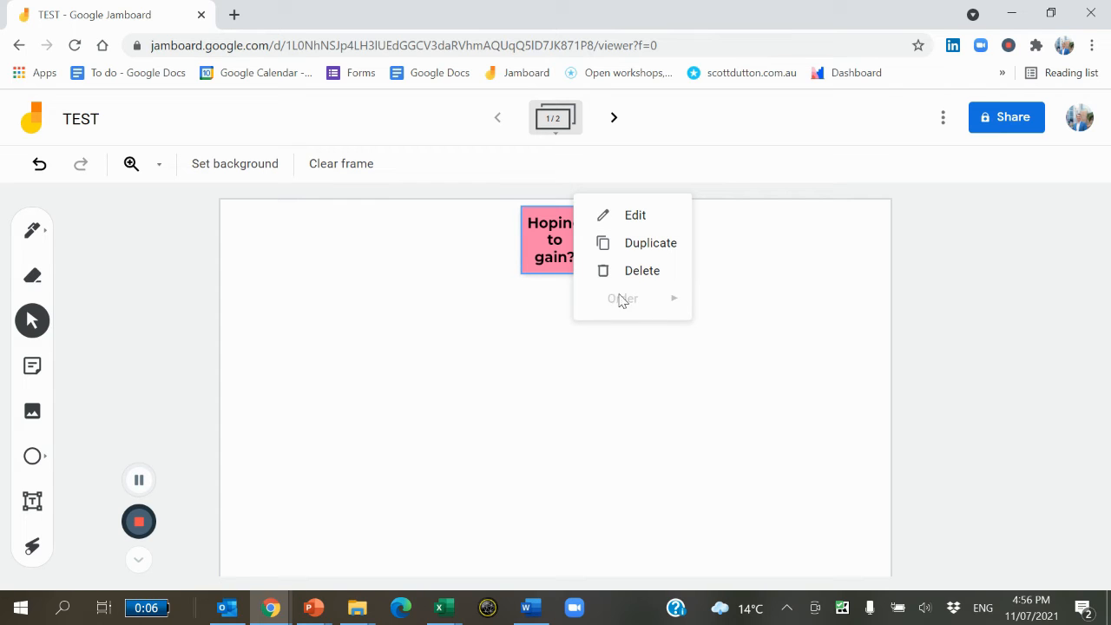
pyautogui.moveTo(584, 363)
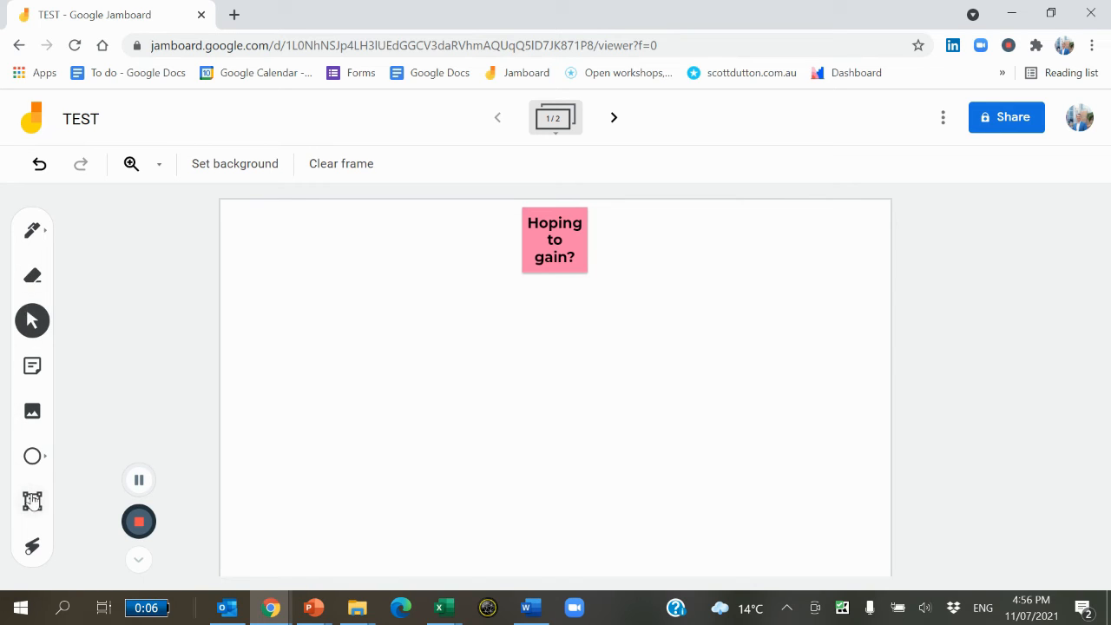
pyautogui.moveTo(31, 500)
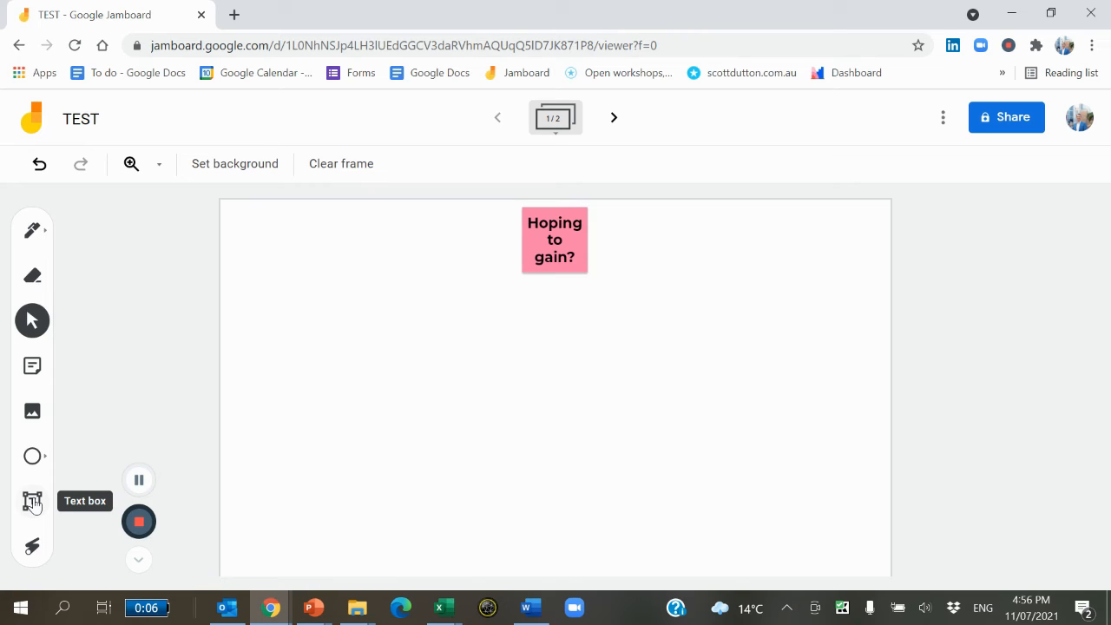
# Place a text box below-left of the note and fill it with several lines of 'thth' text
pyautogui.click(31, 500)
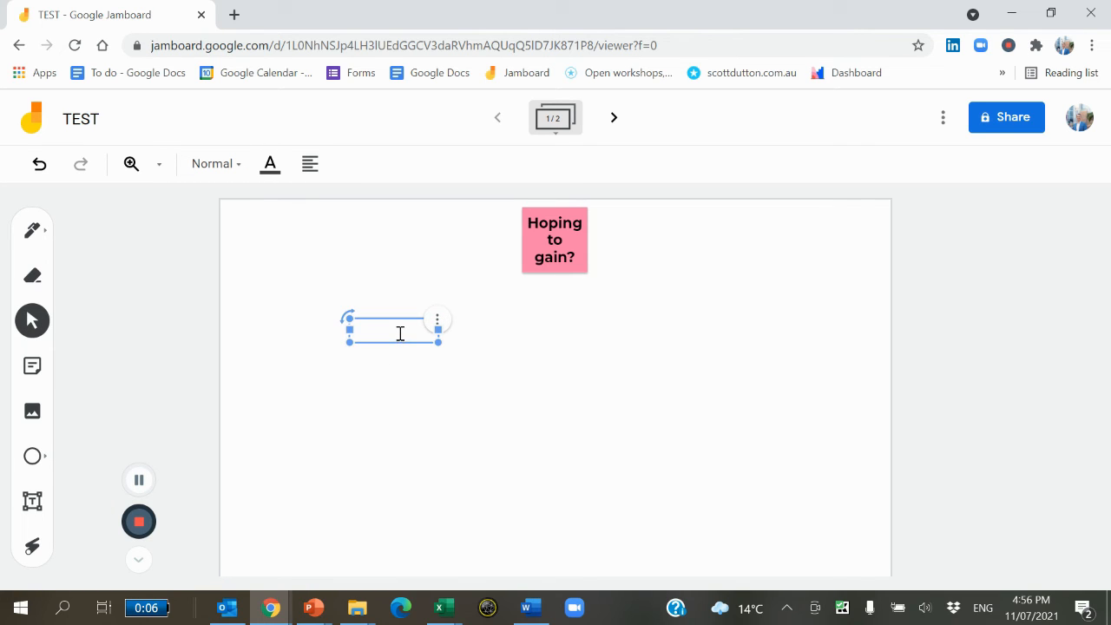
pyautogui.write('hth')
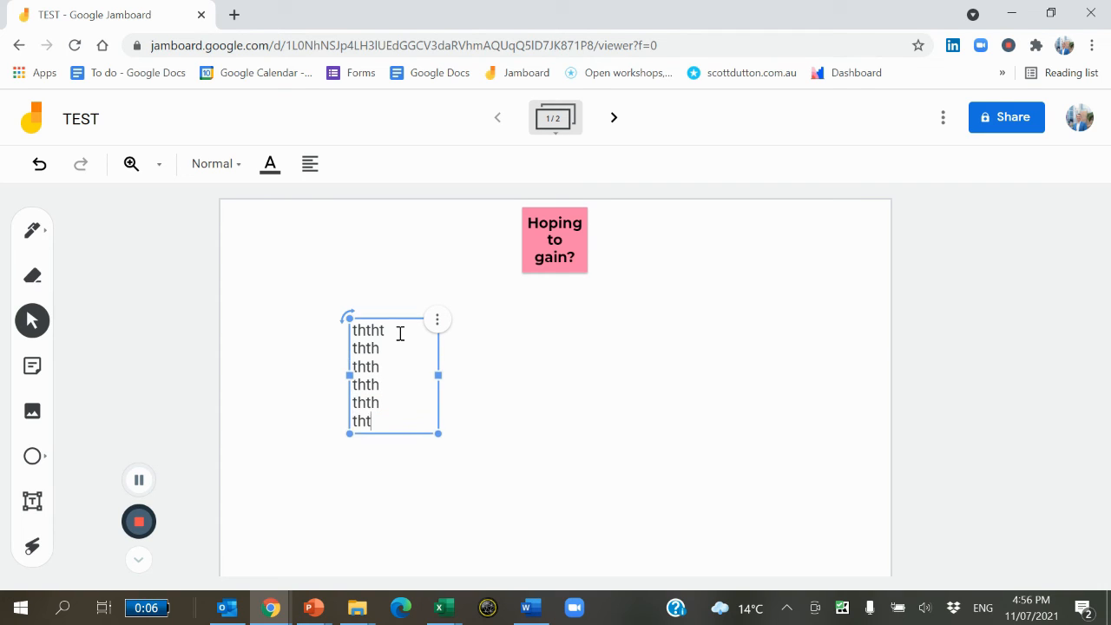
pyautogui.write('thtth')
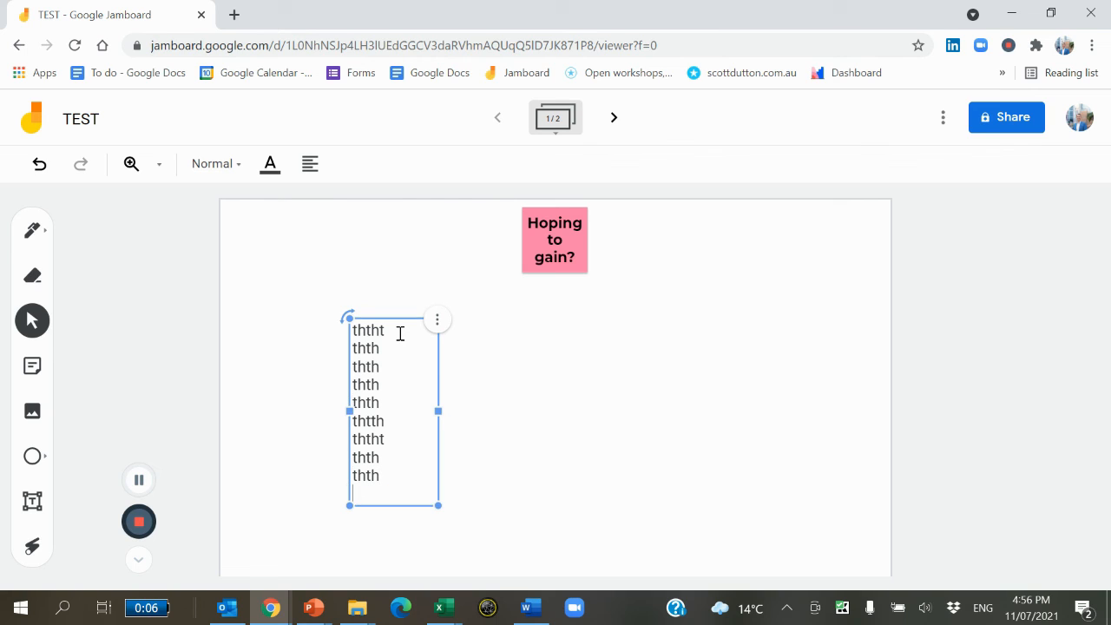
pyautogui.write('thth')
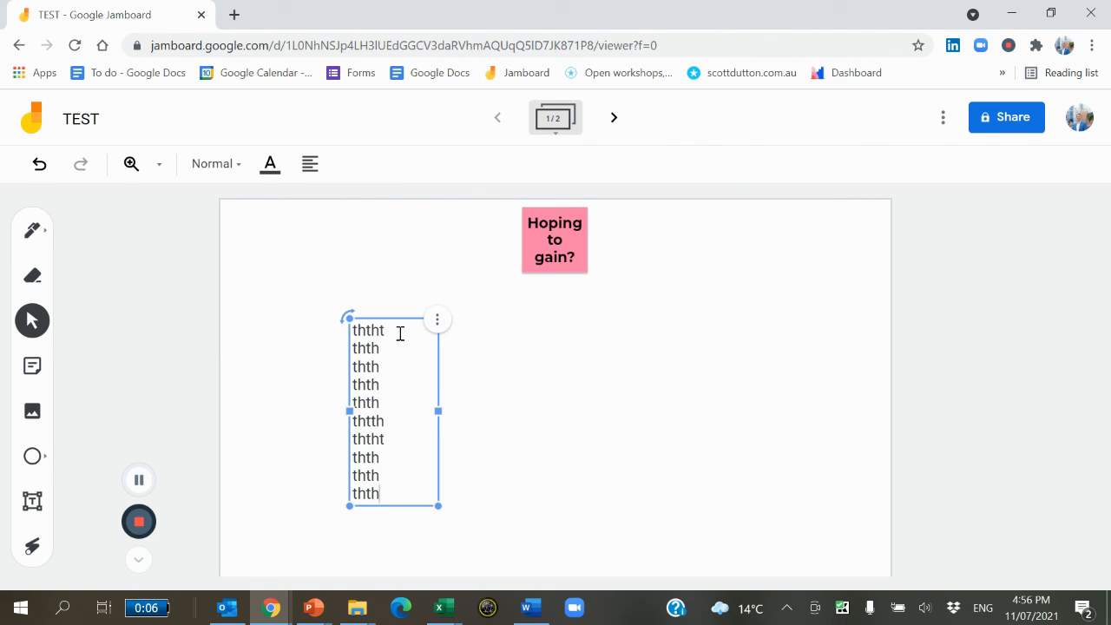